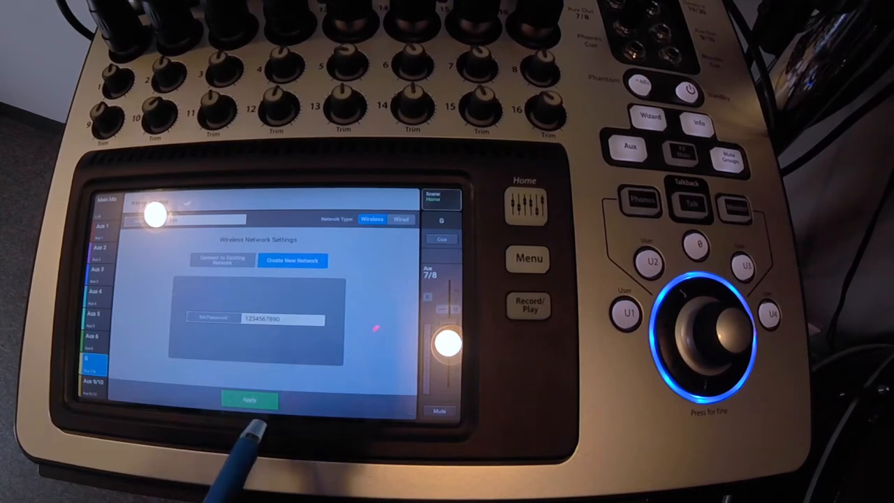
Step: Apply the new wireless network with its password on the mixer
click(249, 399)
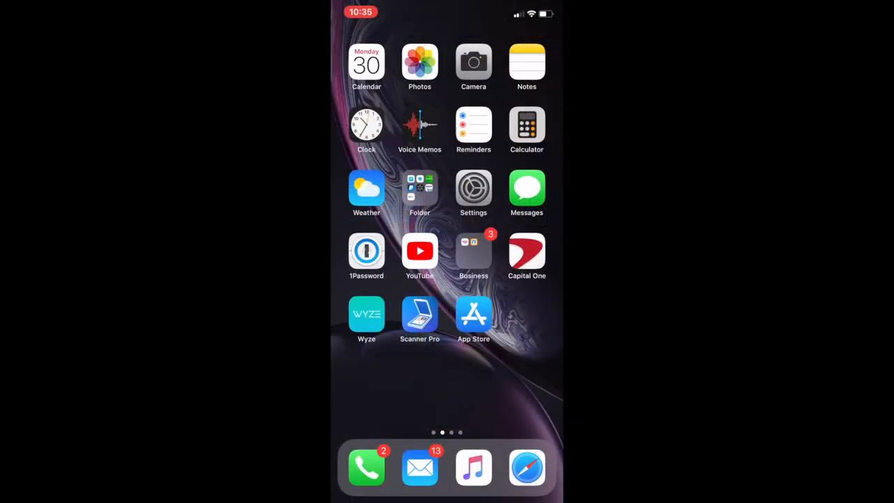
Step: Search the App Store for 'Touchmix' and choose the touchmix-8/16 control suggestion
click(473, 314)
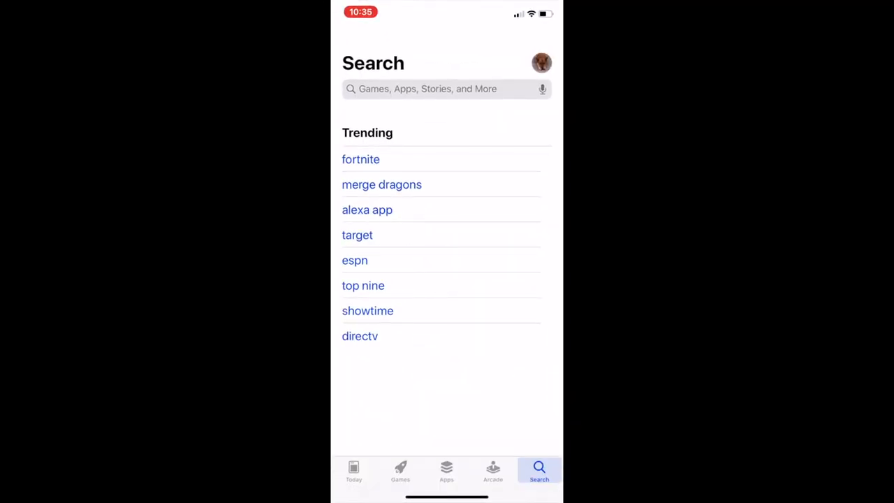
text(Tou)
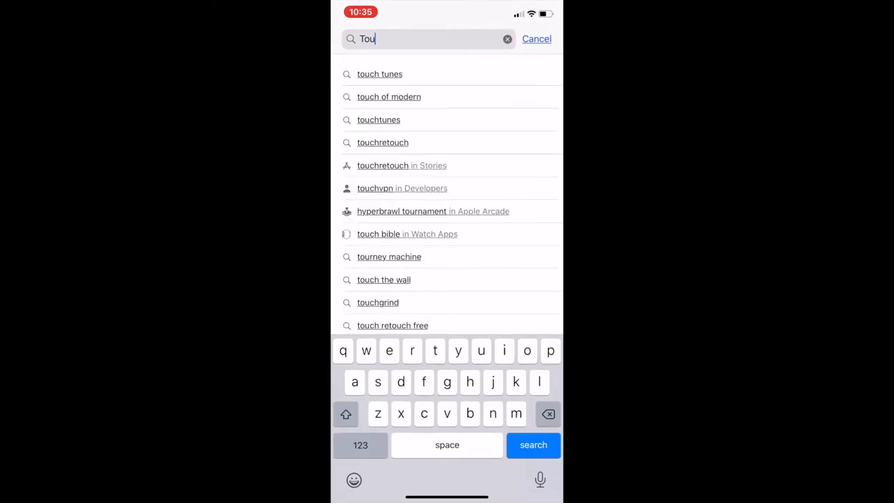
text(chm)
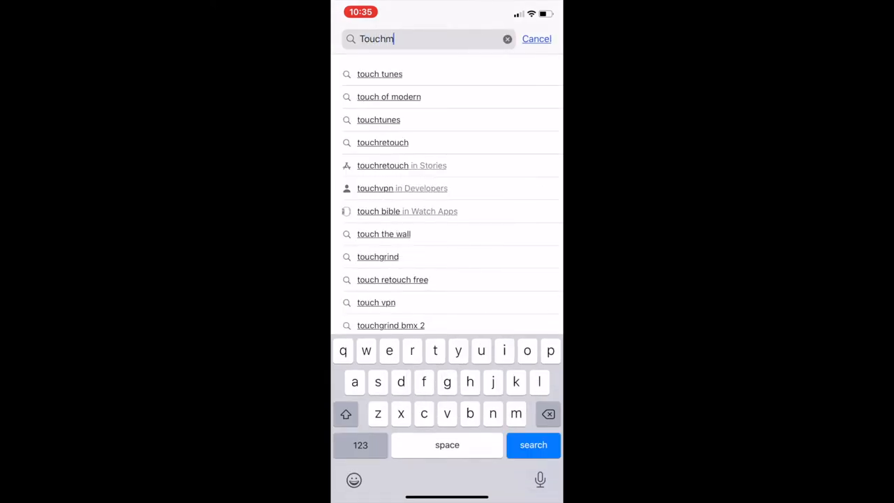
text(ix)
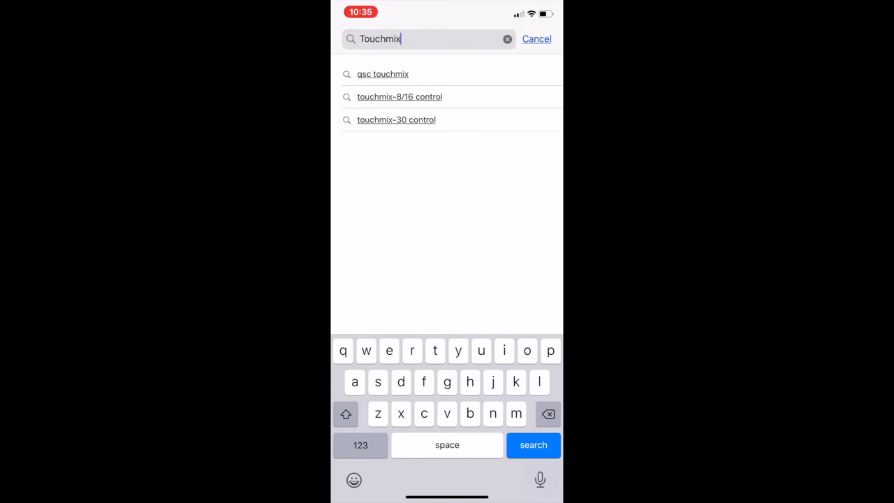
click(399, 96)
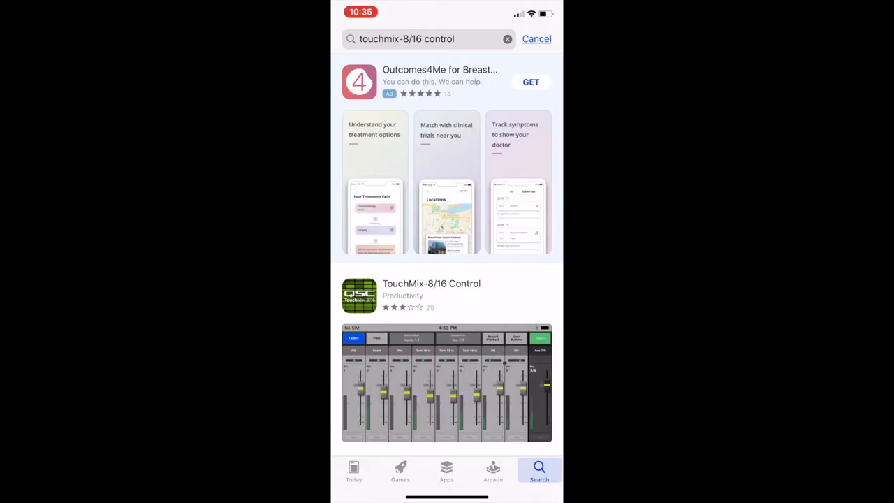
Step: Download and install the TouchMix-8/16 Control app until it shows OPEN
click(531, 296)
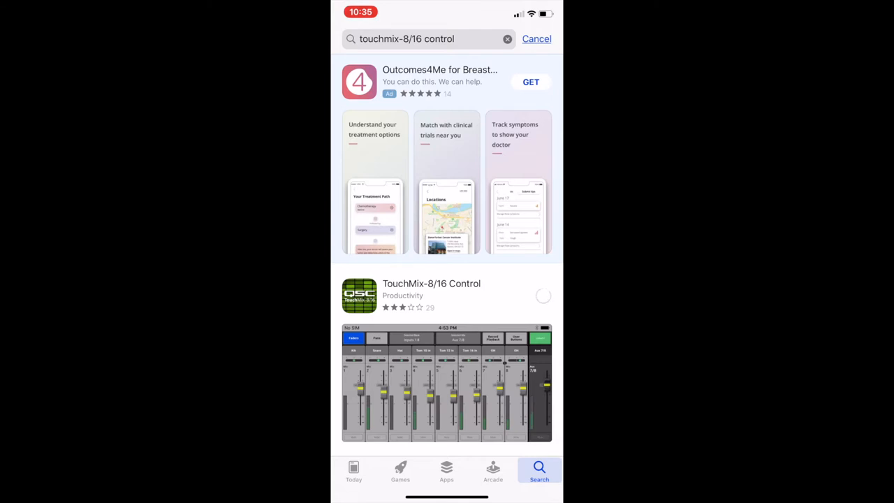
click(543, 296)
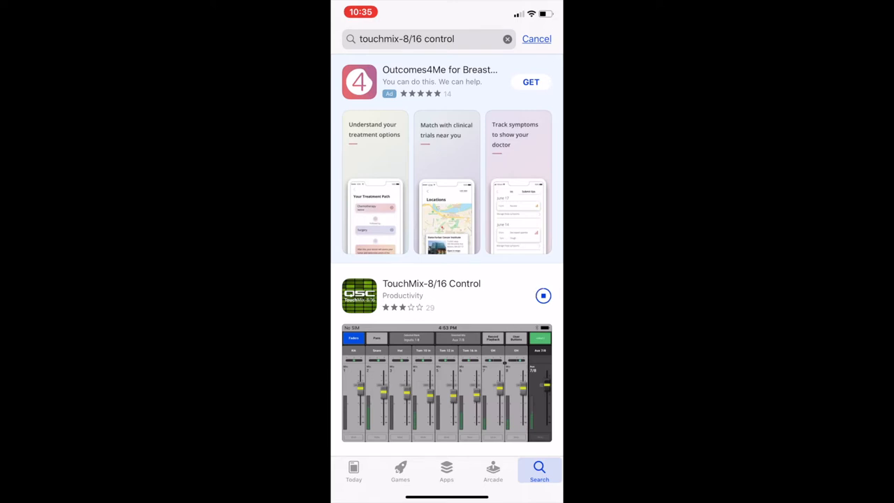
click(543, 296)
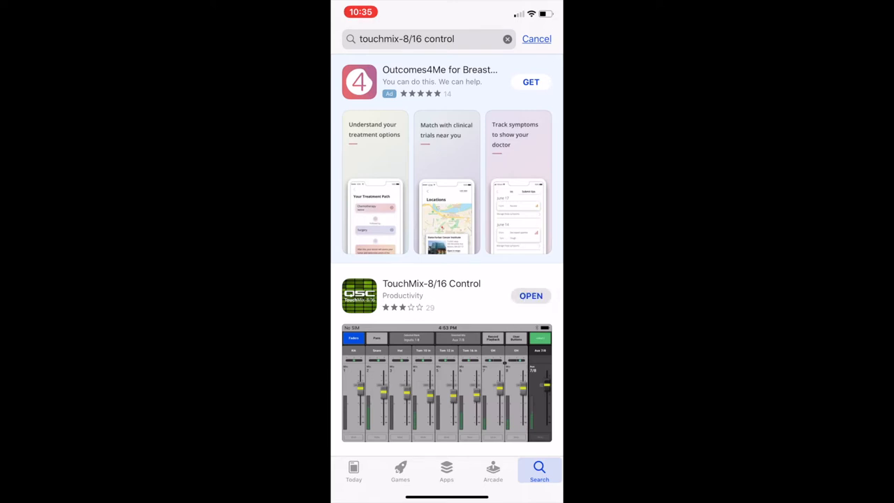
click(530, 296)
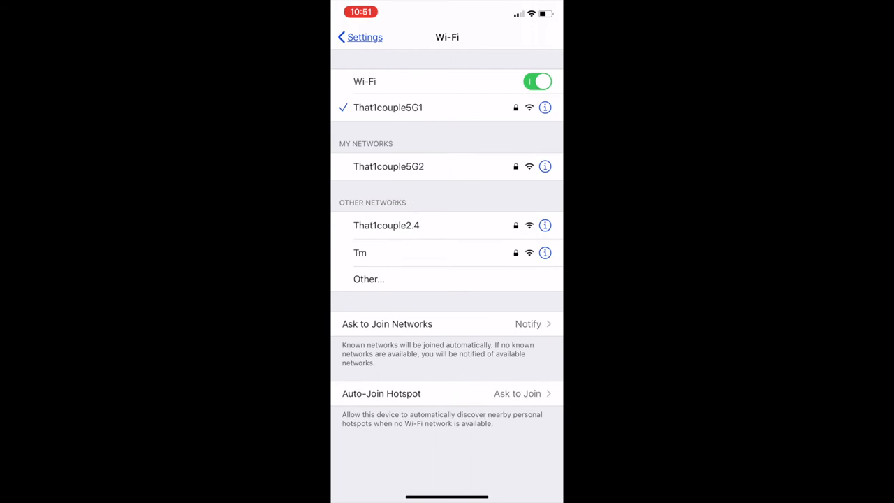
Step: Join the mixer's 'Tm' Wi-Fi network with its password
click(360, 251)
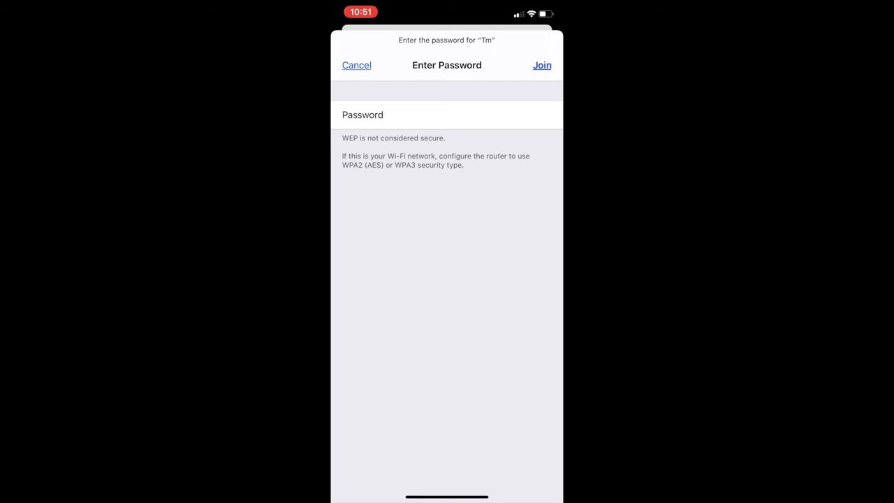
click(356, 66)
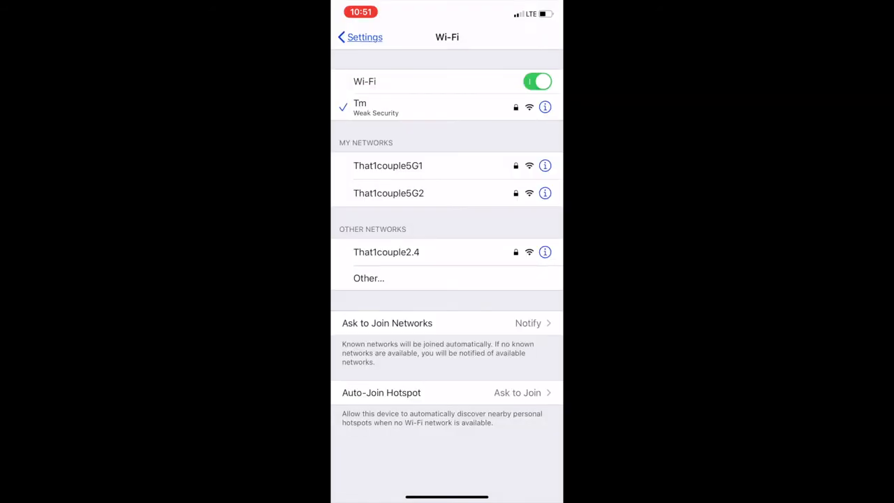